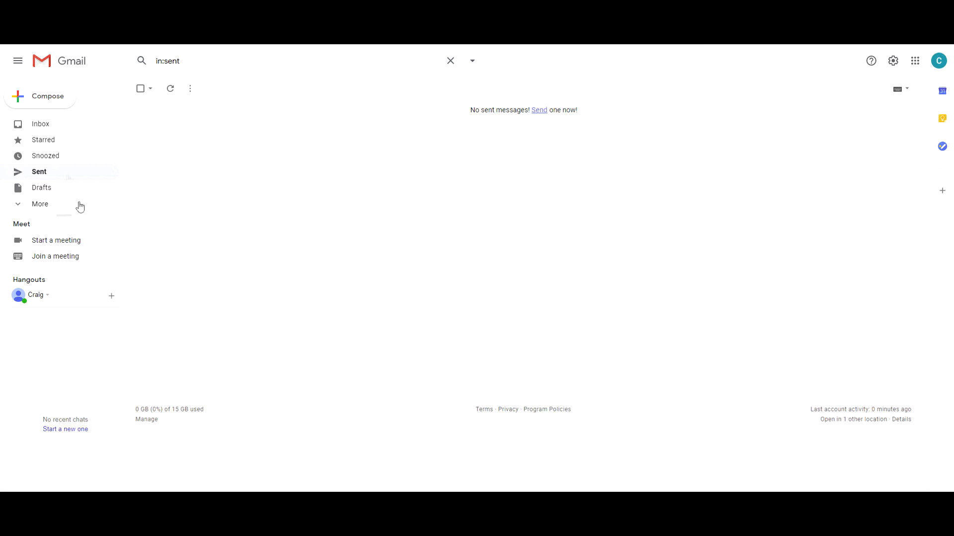
pyautogui.moveTo(55, 144)
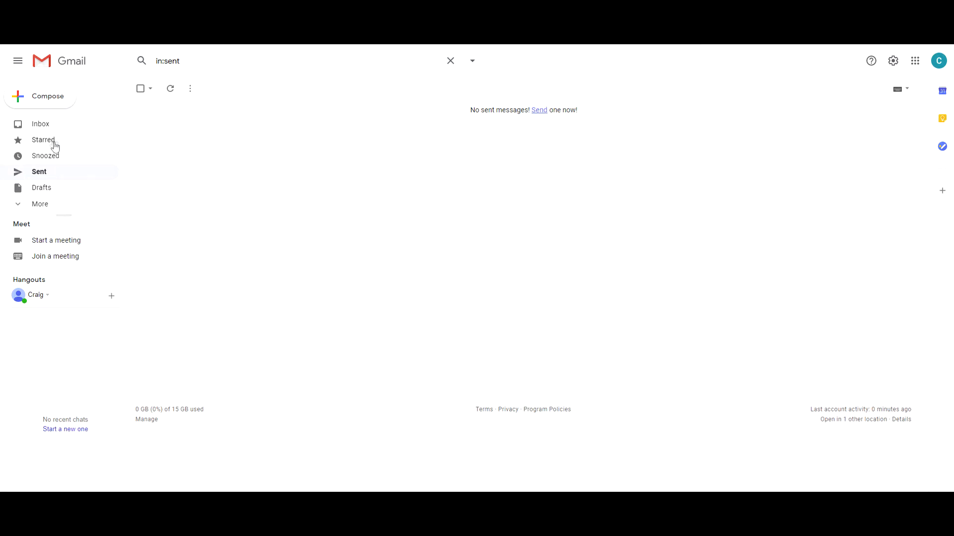
pyautogui.moveTo(915, 61)
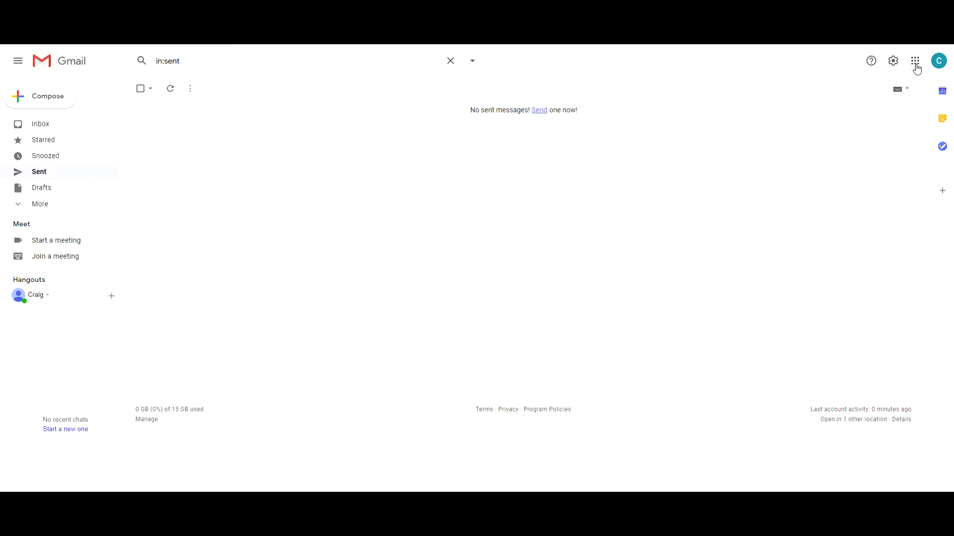
pyautogui.moveTo(915, 61)
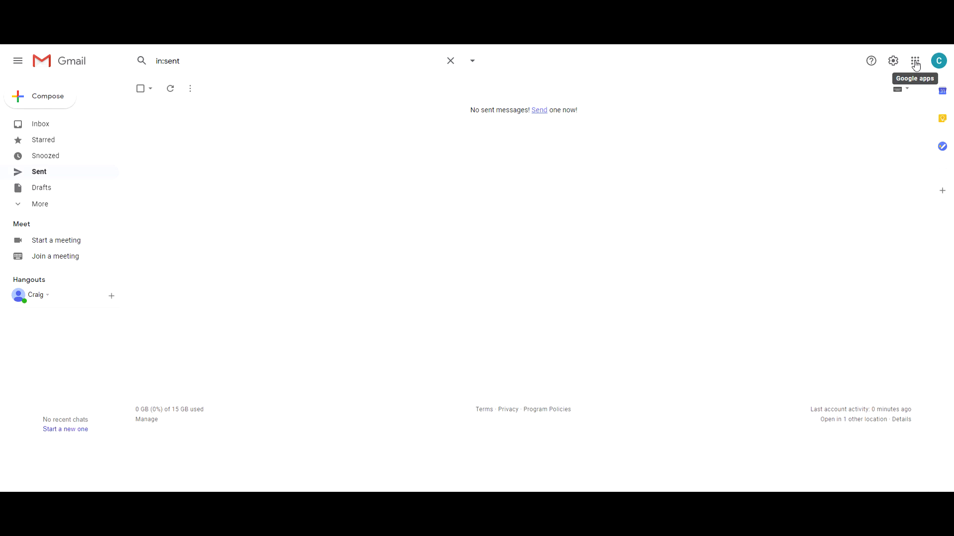
# Go from Gmail to Google Contacts via the Google apps grid, landing on an empty contacts list.
pyautogui.click(914, 61)
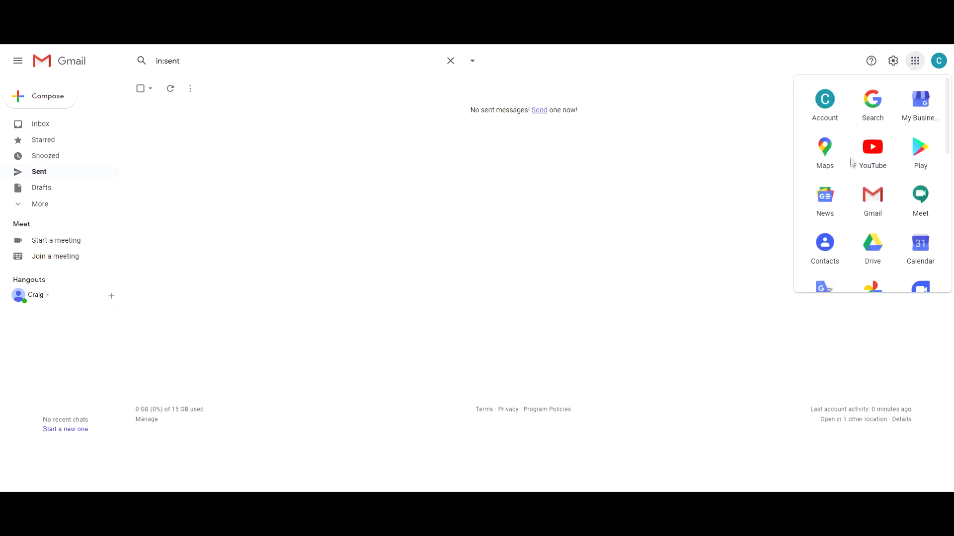
pyautogui.click(825, 244)
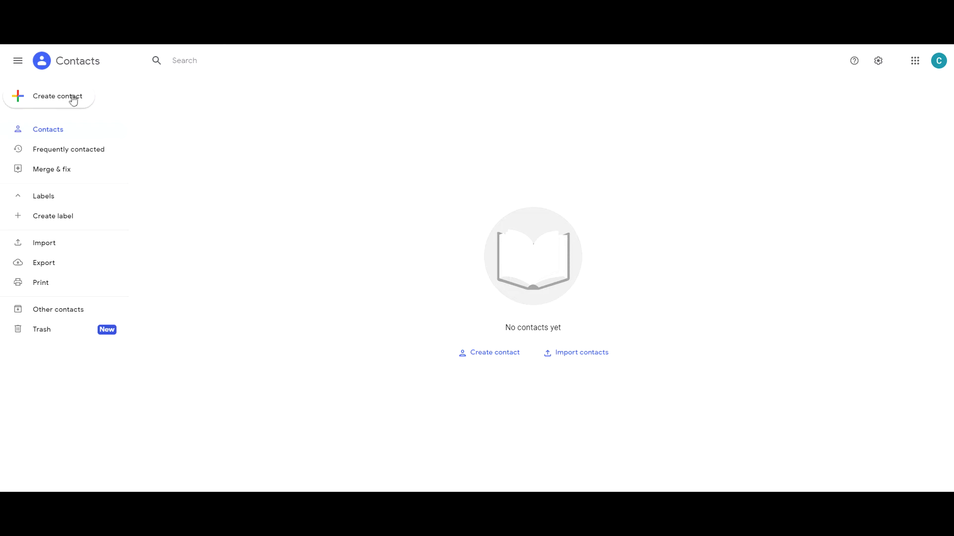
pyautogui.moveTo(55, 103)
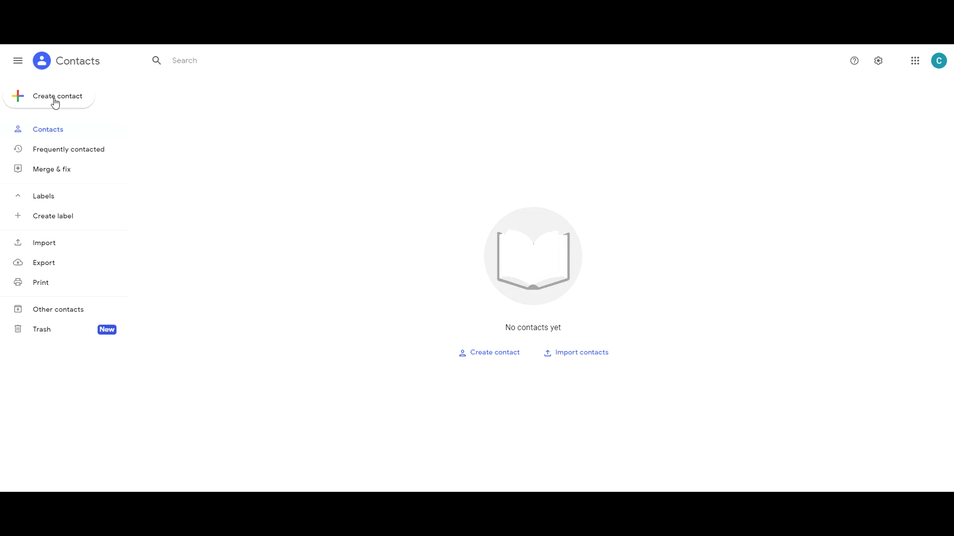
# Begin a single new contact with first name John and last name Doe, not yet saved.
pyautogui.click(57, 96)
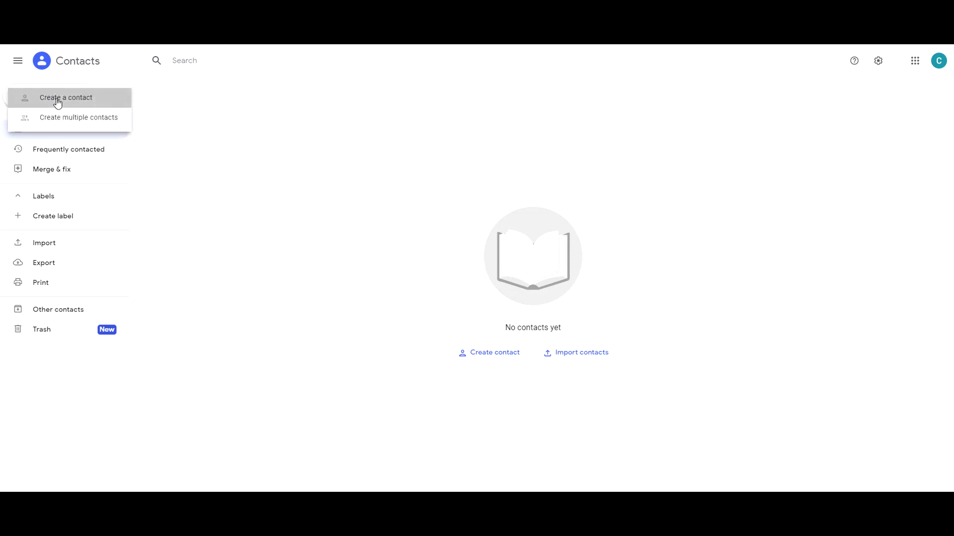
pyautogui.click(66, 97)
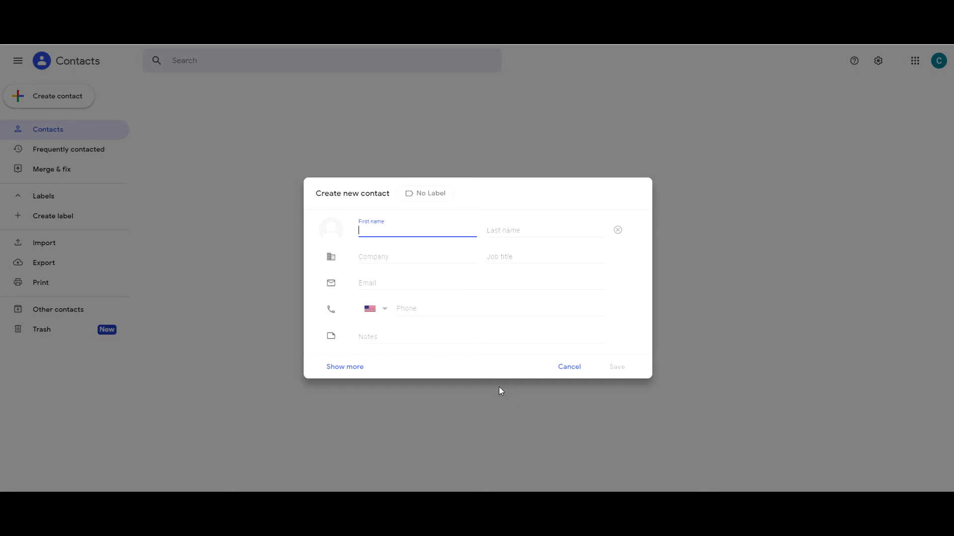
pyautogui.write('John')
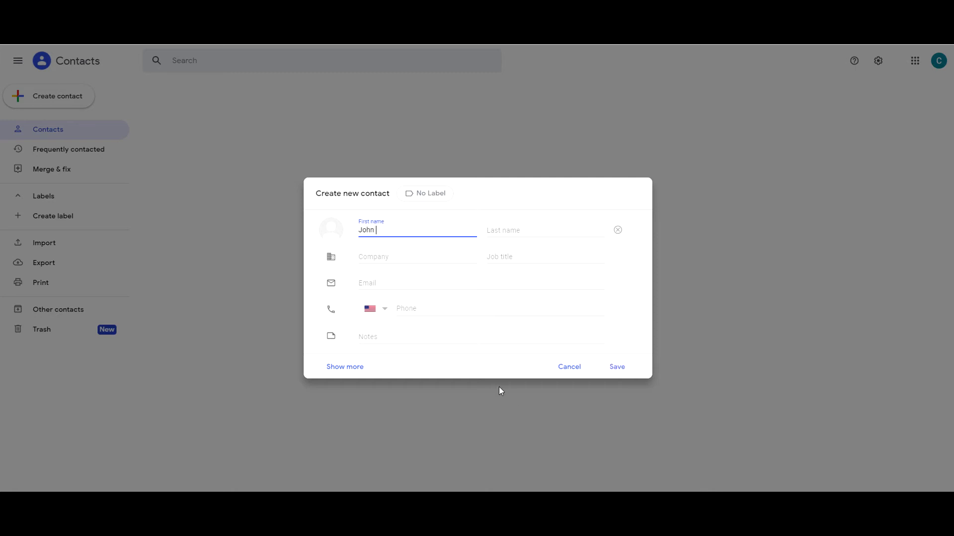
pyautogui.click(543, 229)
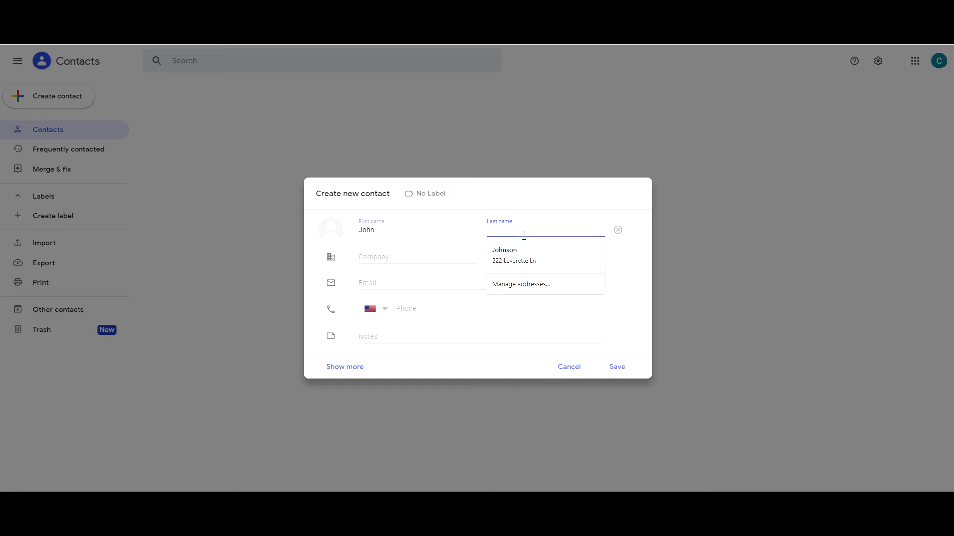
pyautogui.write('Do')
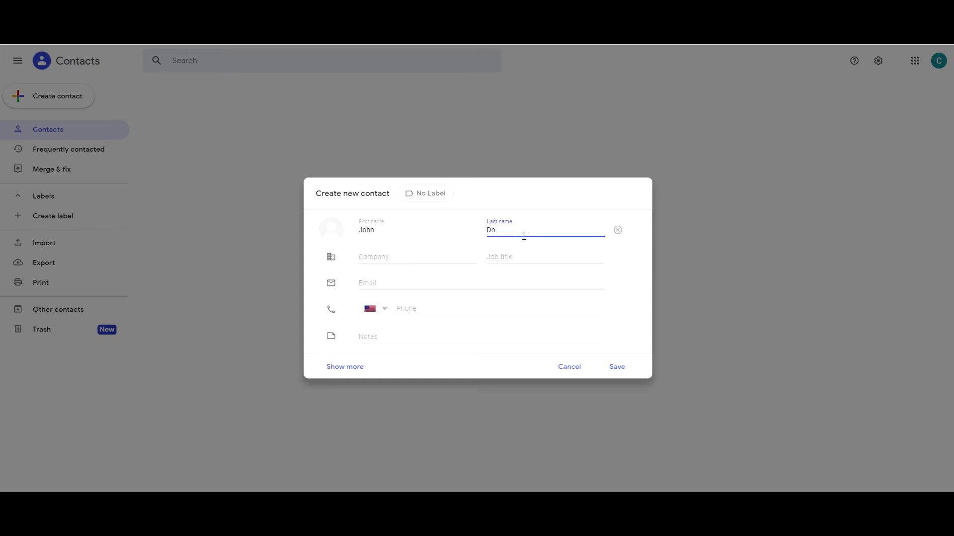
pyautogui.write('e')
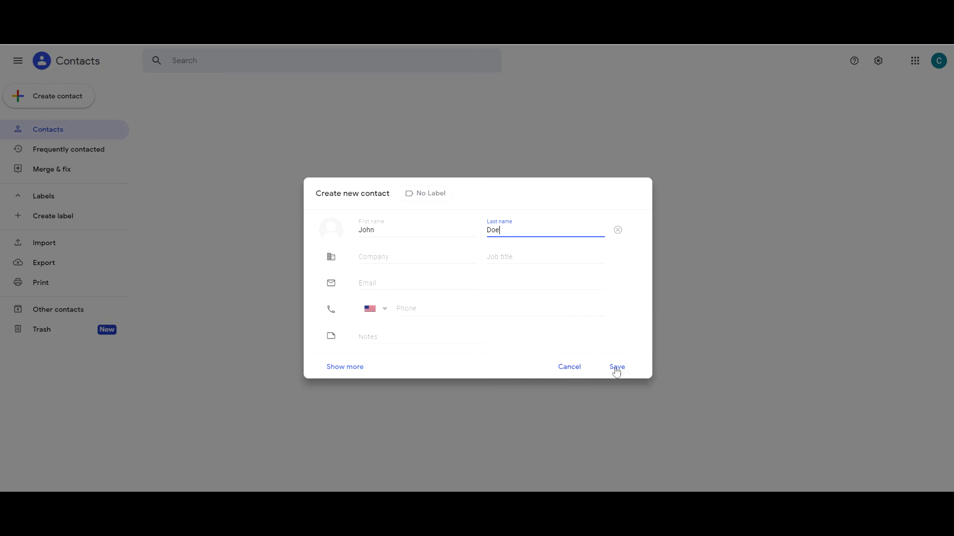
# Save the John Doe contact and close its card so it shows as the only list entry.
pyautogui.click(616, 366)
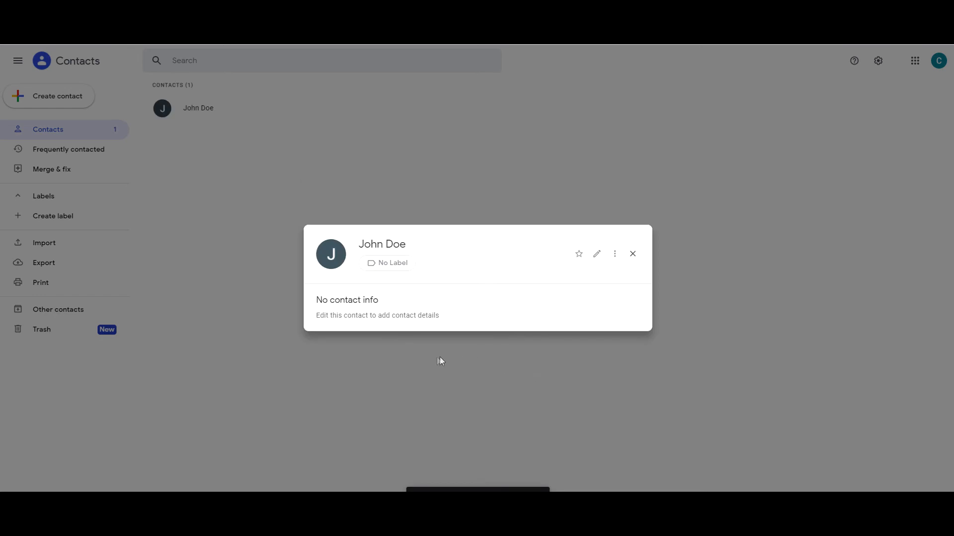
pyautogui.moveTo(633, 253)
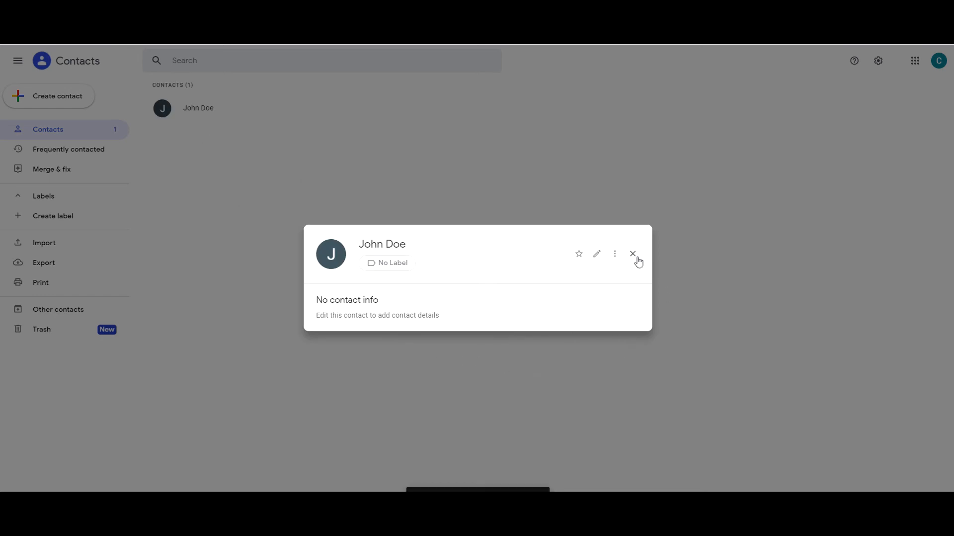
pyautogui.click(633, 253)
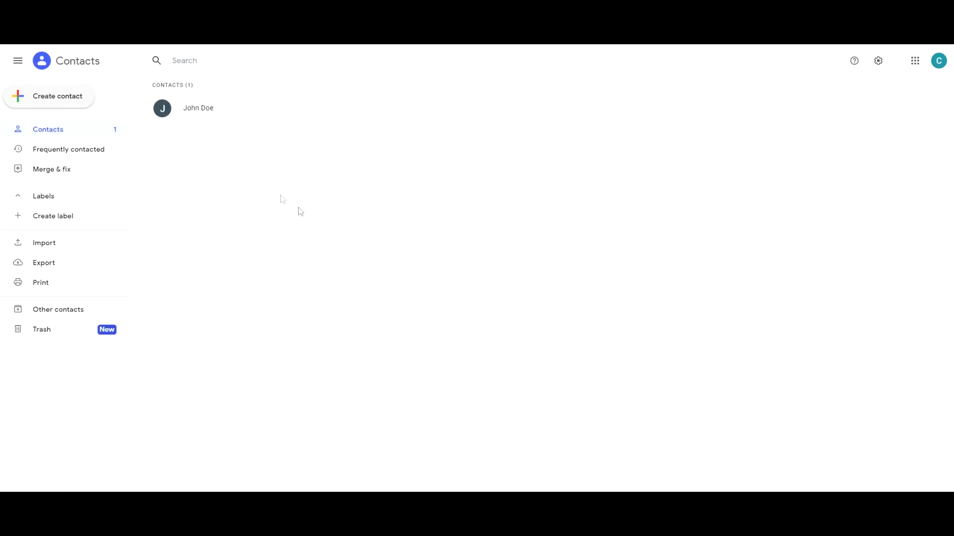
pyautogui.moveTo(502, 218)
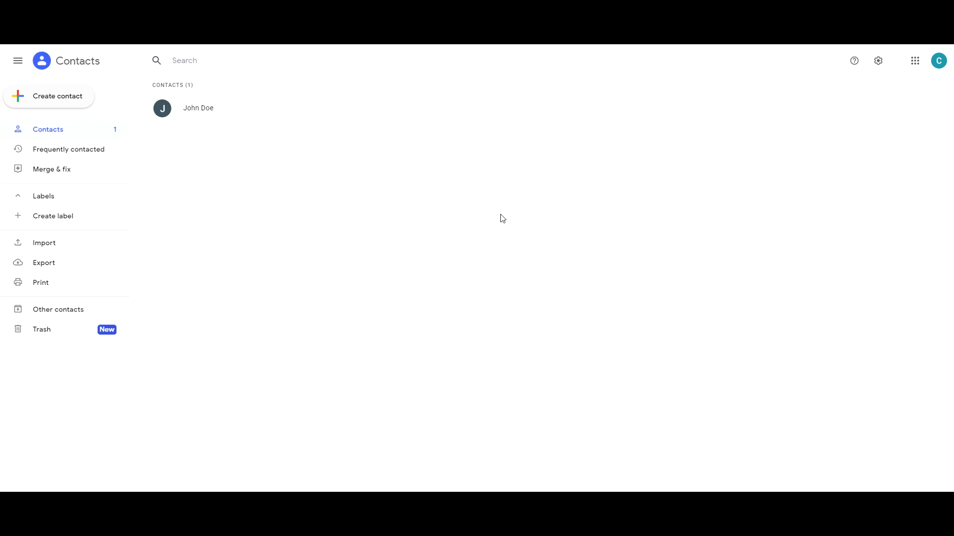